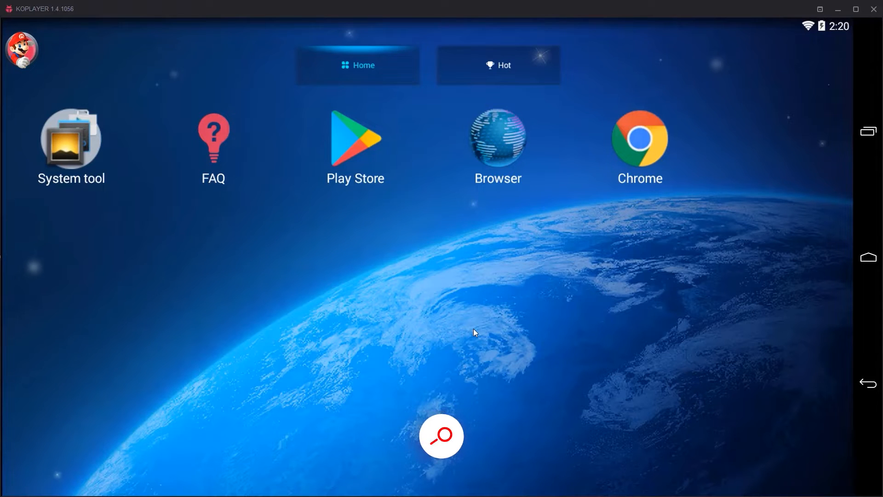
Get the emulator ready and launch Chrome from its home screen
click(441, 436)
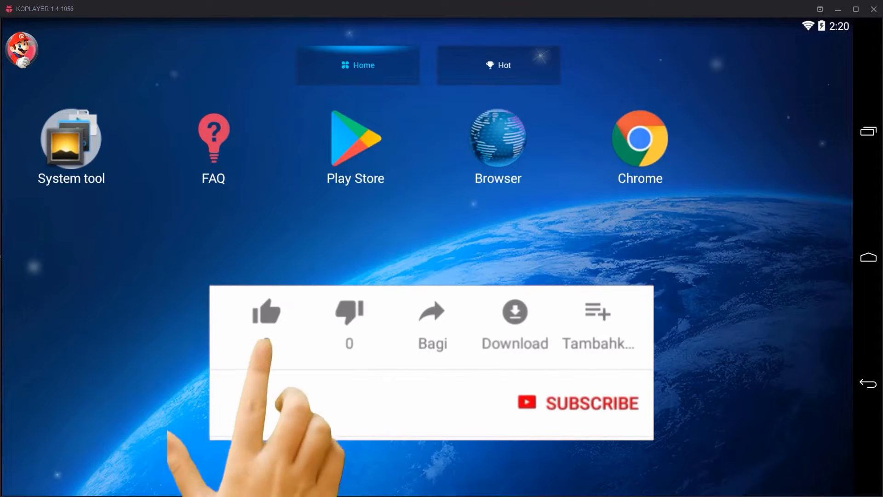
click(266, 311)
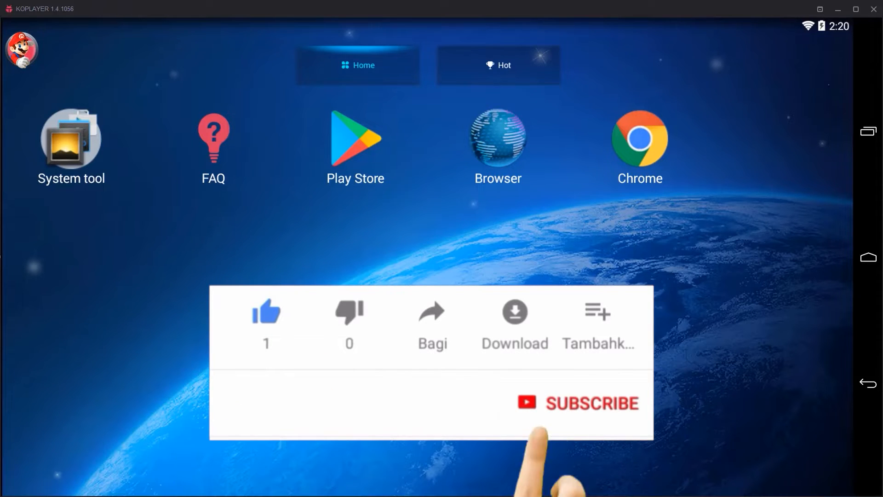
click(576, 403)
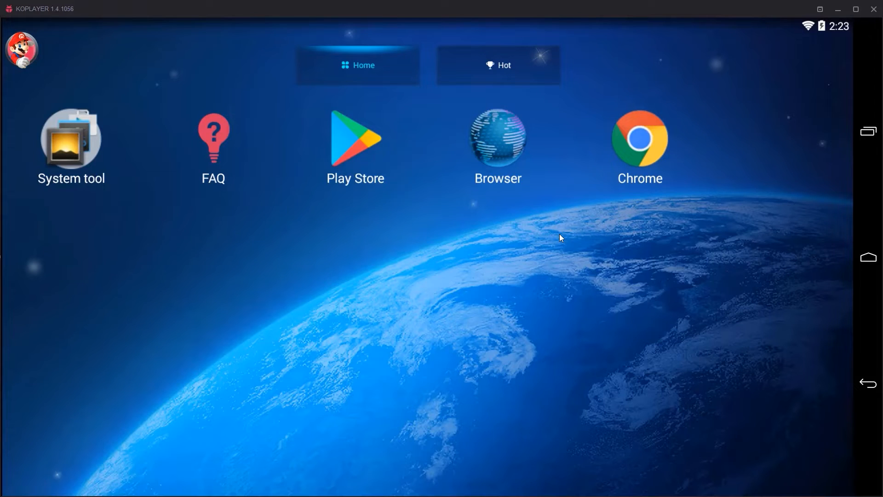
mouse_move(665, 206)
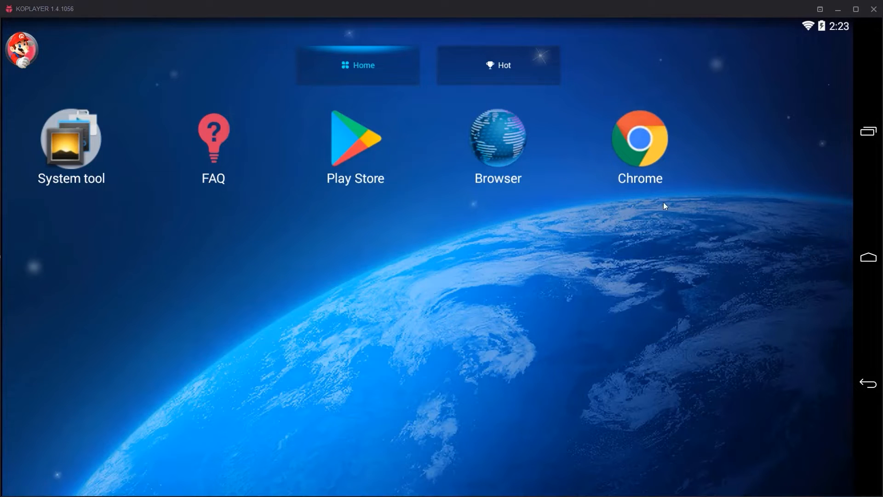
mouse_move(466, 236)
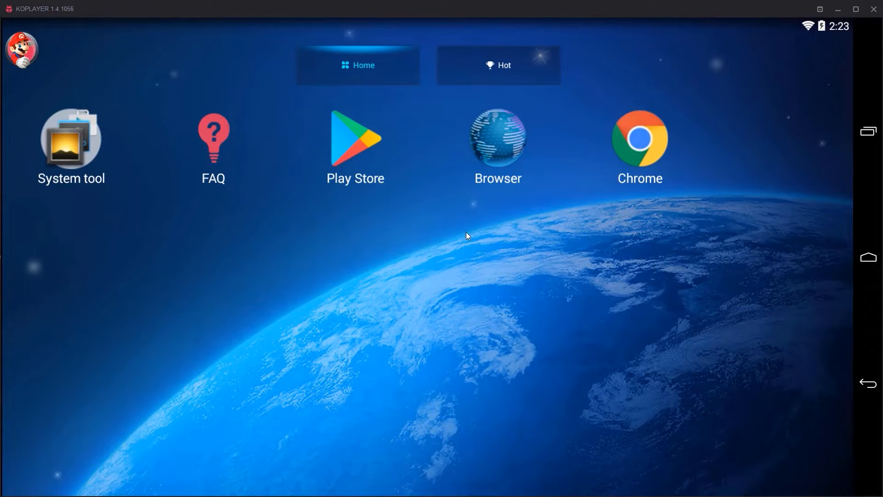
mouse_move(470, 208)
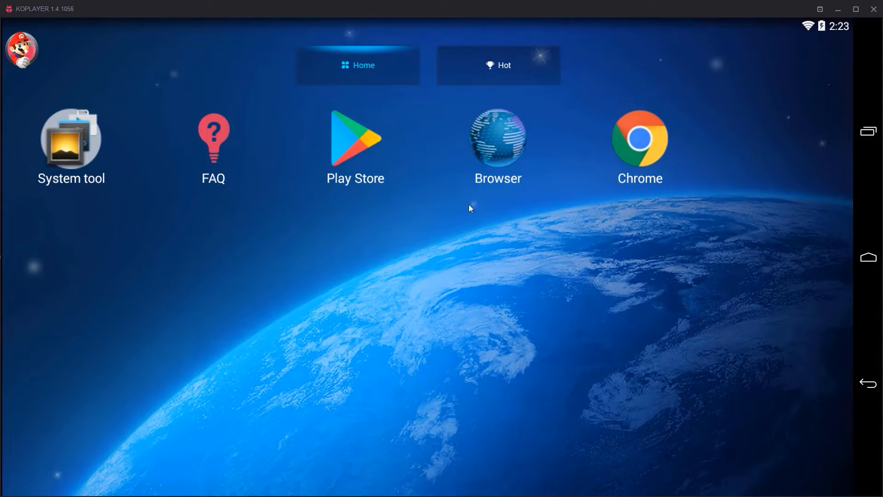
click(640, 138)
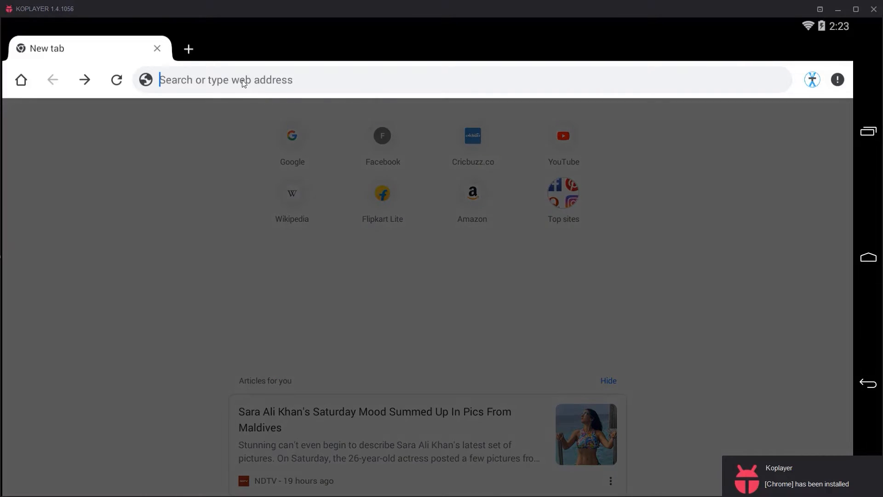
Go to google.com and search for 'uidai' via the UIDAI suggestion
text(google.com)
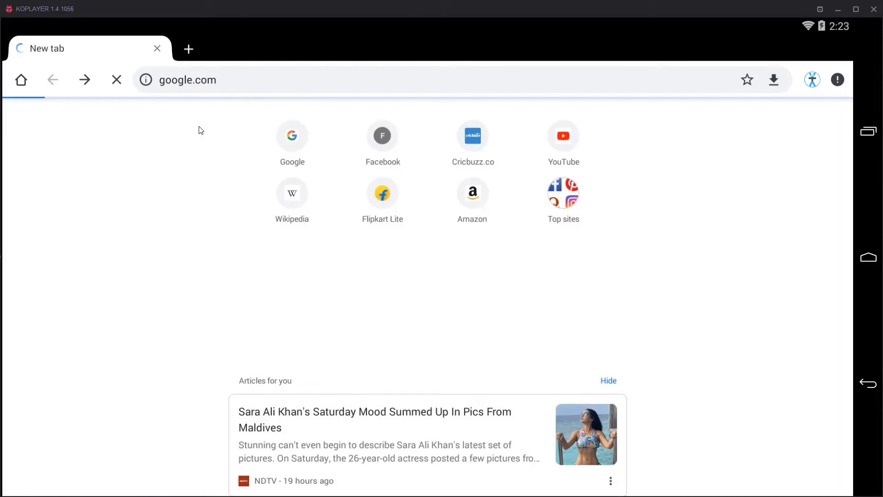
text(uid)
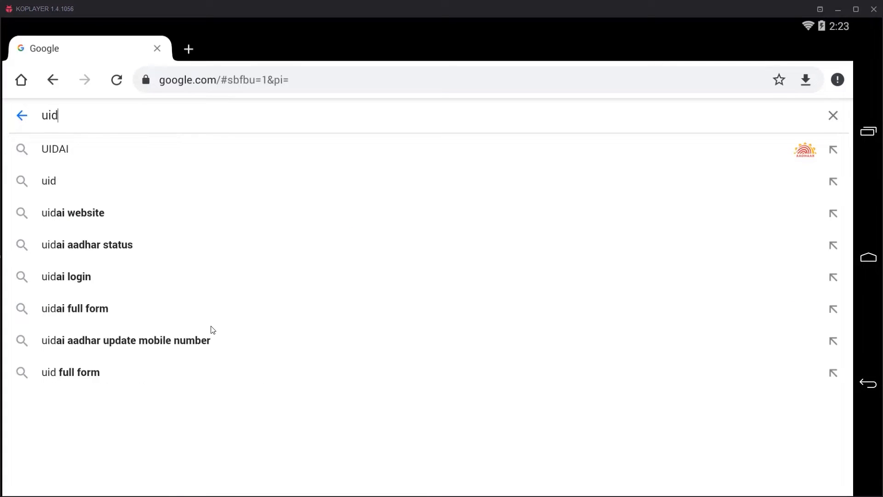
text(ai)
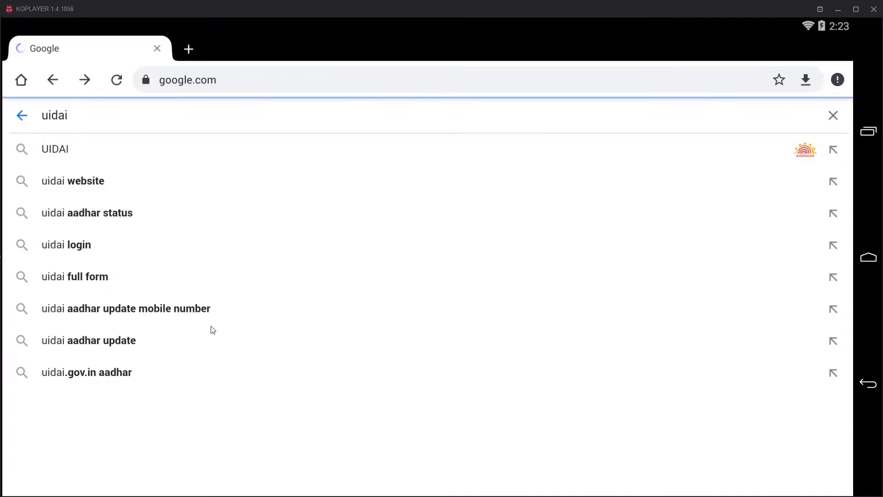
click(55, 148)
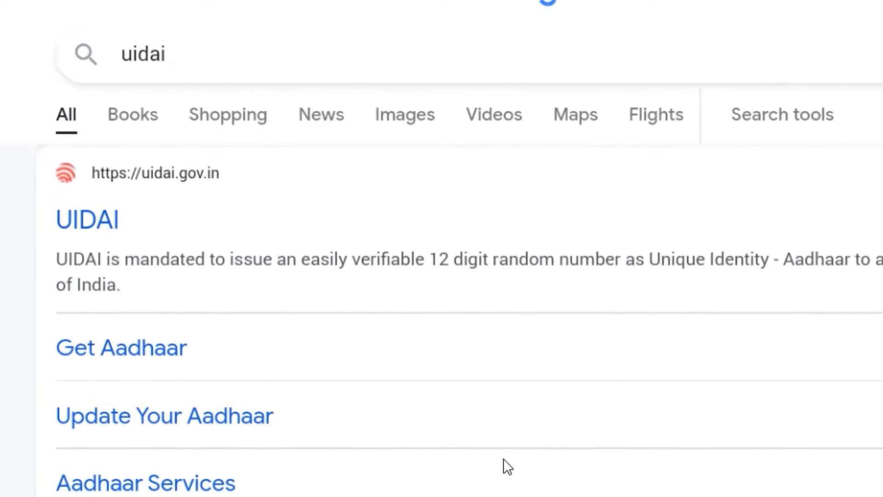
mouse_move(173, 189)
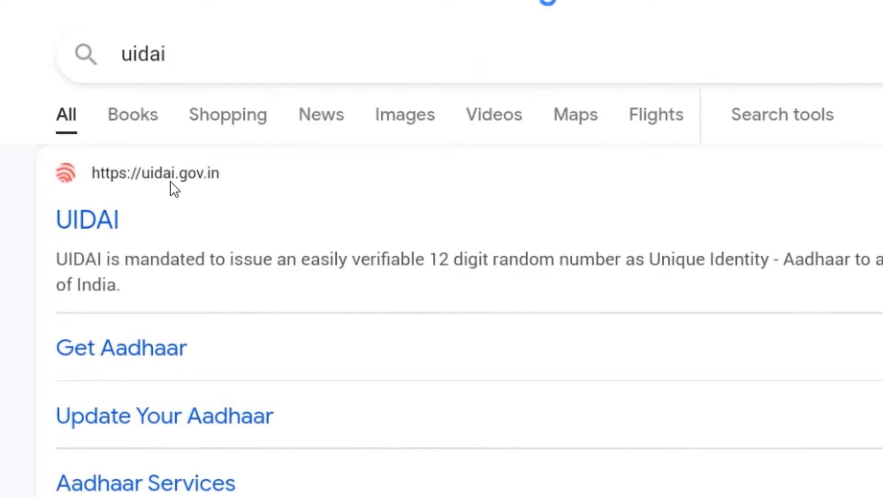
mouse_move(202, 193)
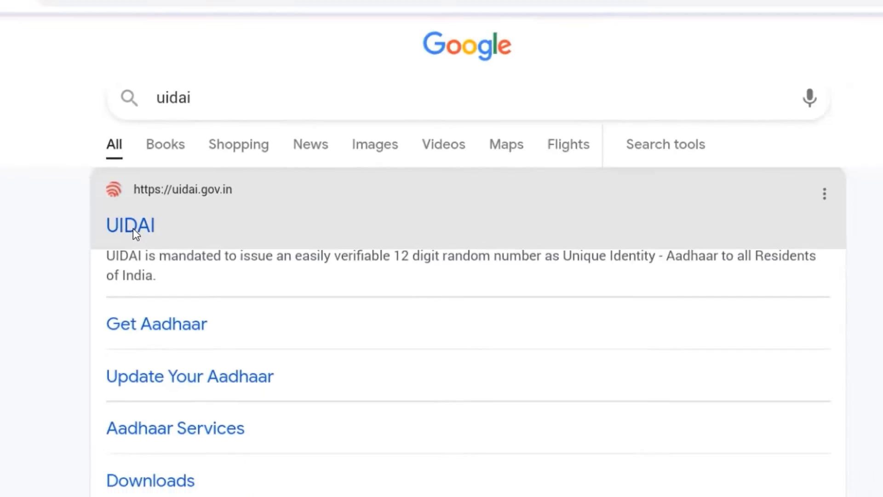
Open the uidai.gov.in result and scroll to the Get Aadhaar services card
click(130, 225)
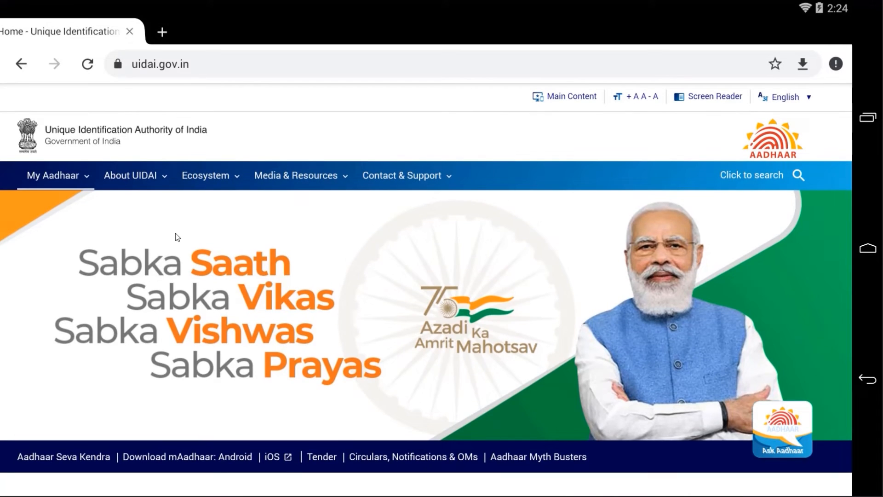
scroll(down, 3)
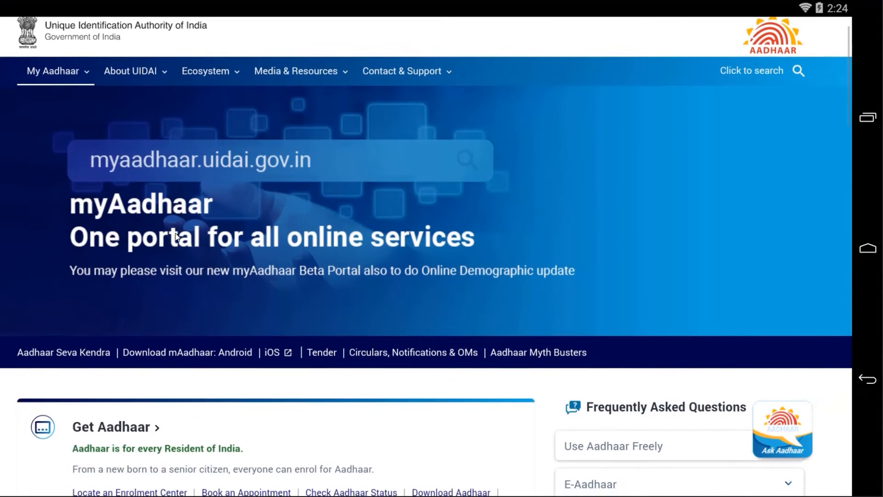
scroll(down, 3)
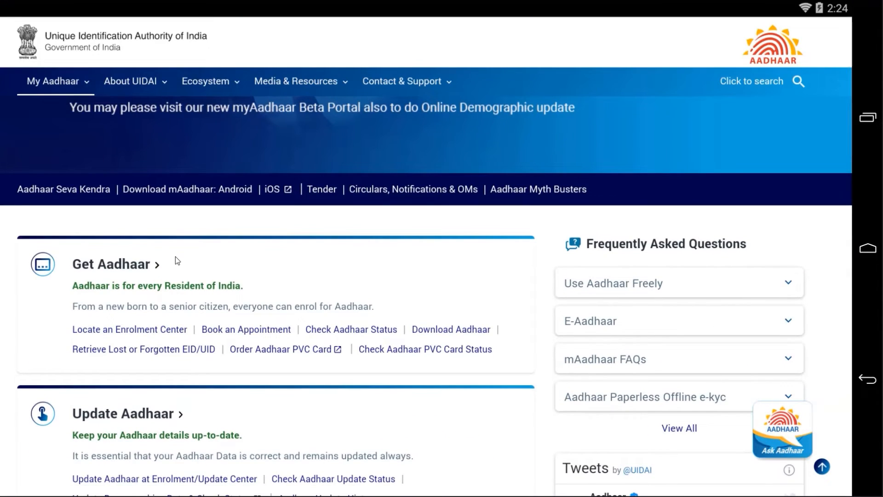
mouse_move(500, 338)
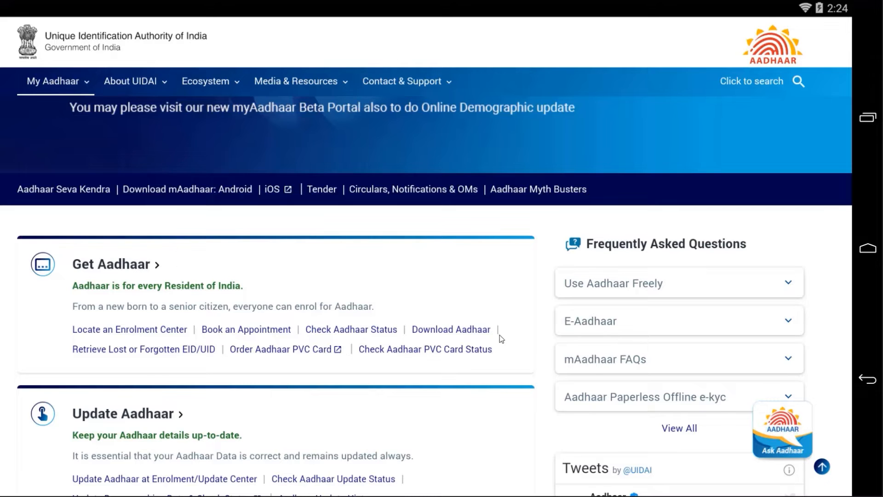
mouse_move(465, 338)
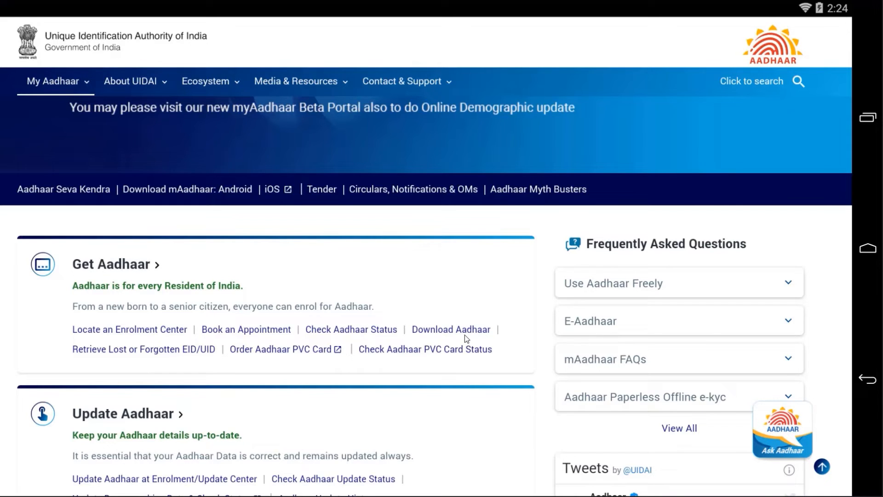
On the Download Aadhaar page, try the Enrolment ID and Virtual ID options, then return to Aadhaar Number
click(450, 329)
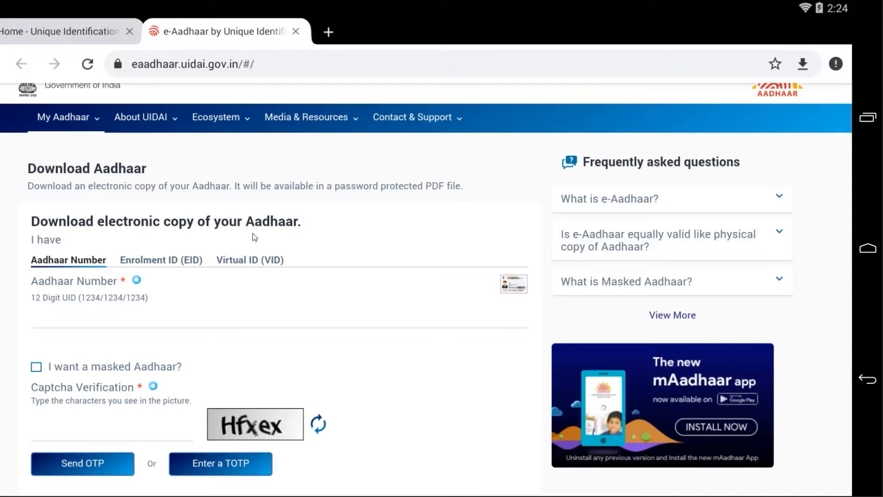
mouse_move(151, 273)
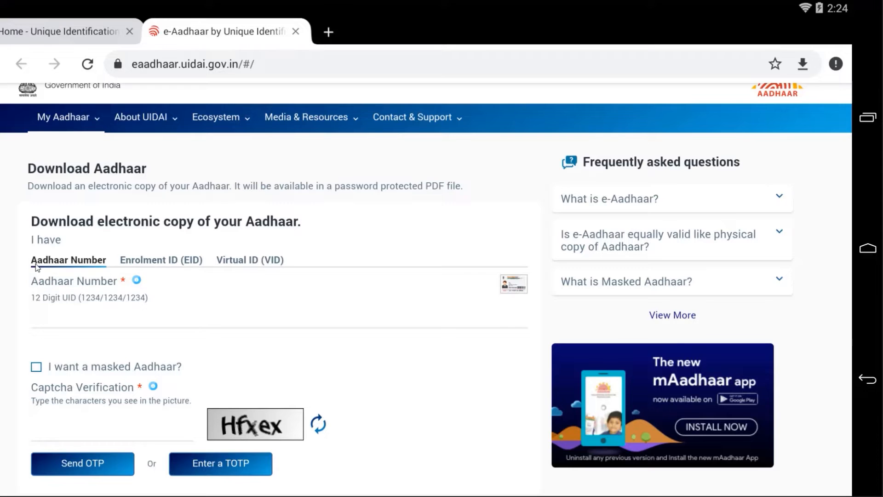
mouse_move(69, 323)
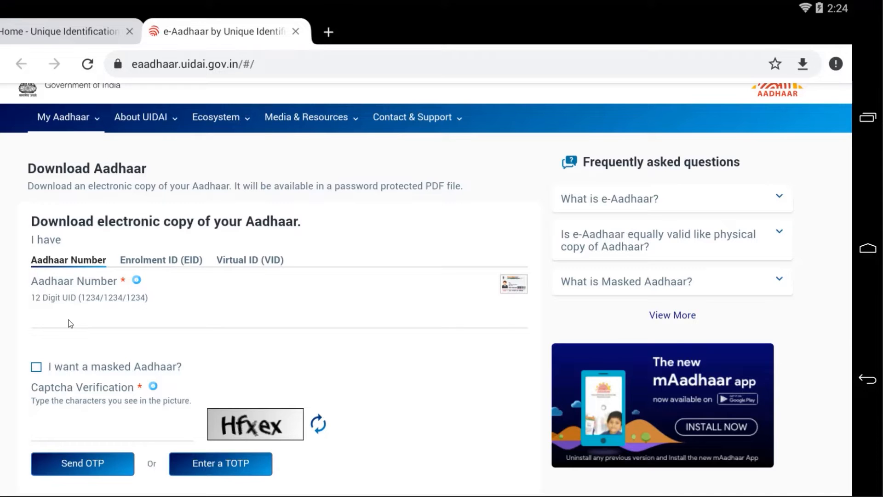
click(160, 260)
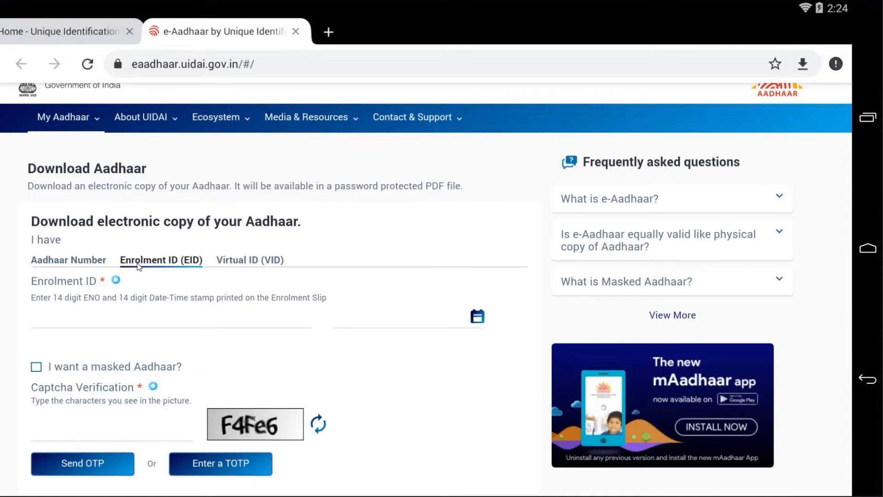
click(319, 424)
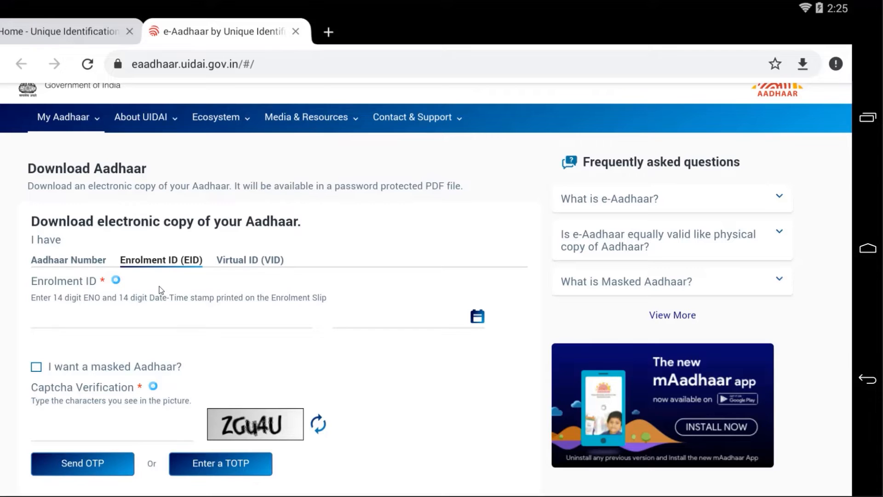
mouse_move(166, 318)
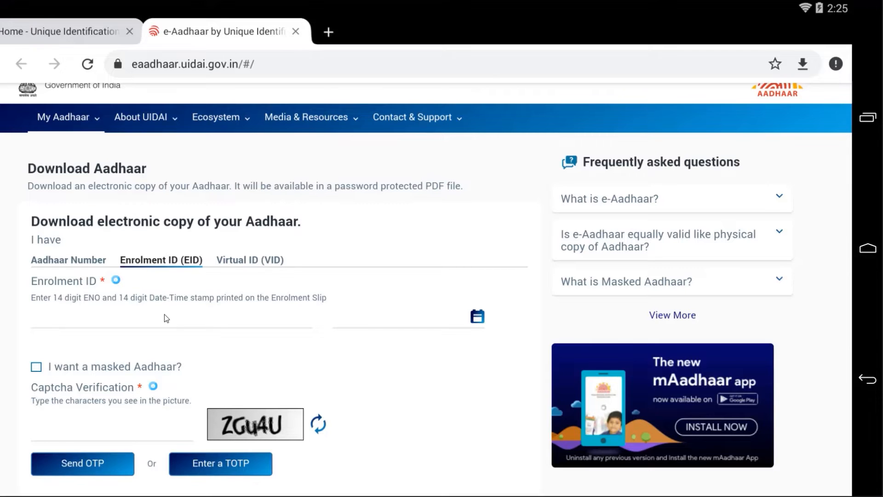
click(250, 259)
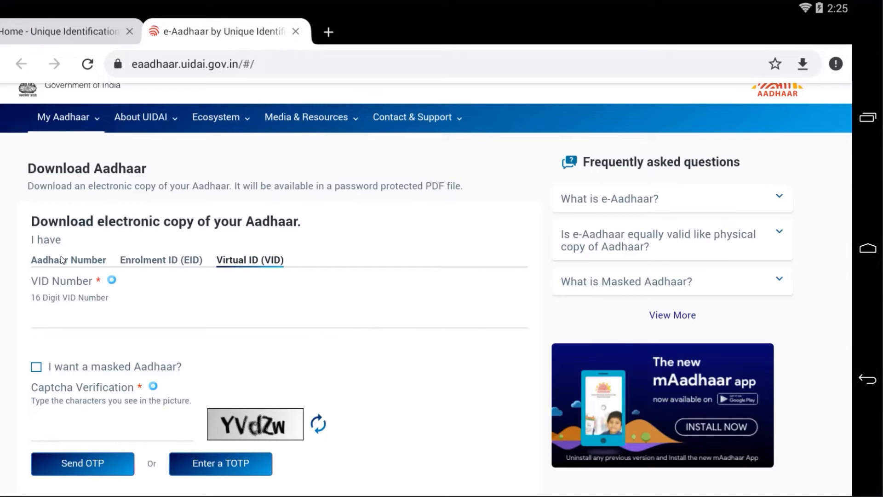
click(68, 259)
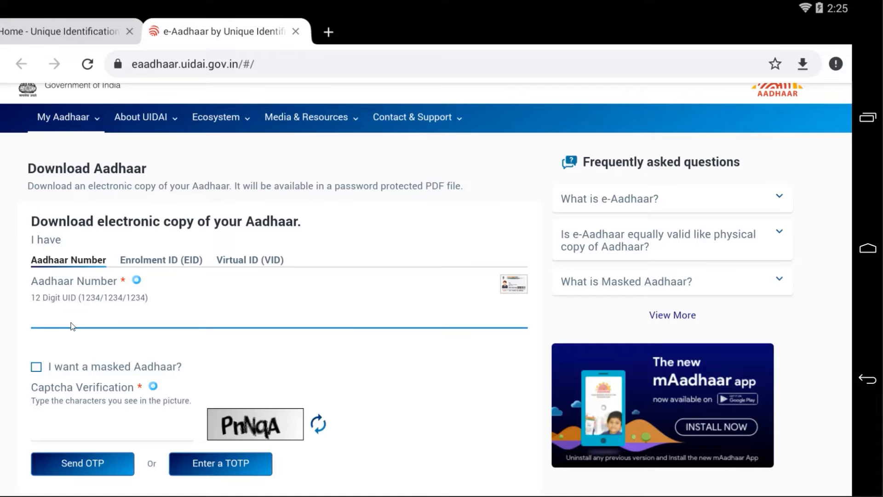
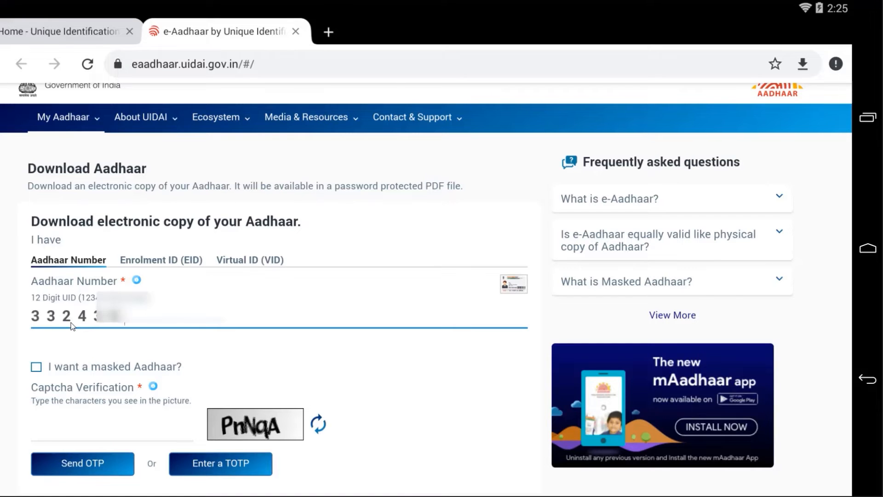
Enter the Aadhaar number and tick 'I want a masked Aadhaar?'
scroll(up, 3)
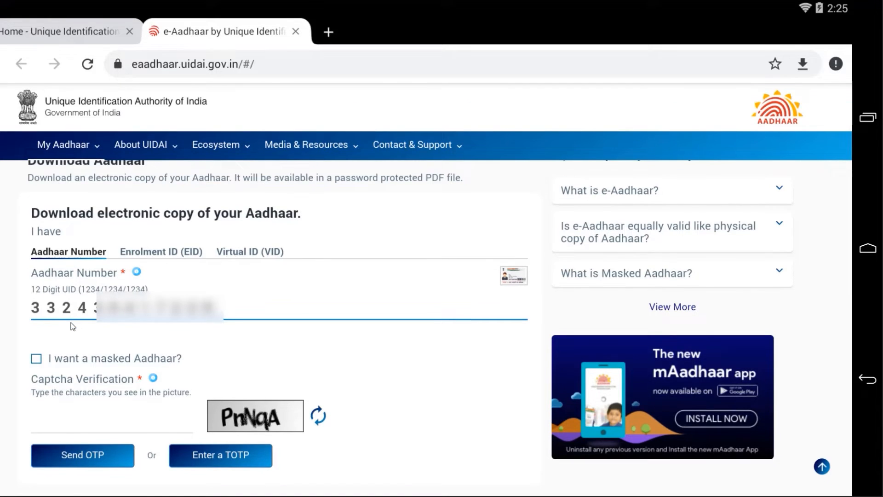
click(35, 358)
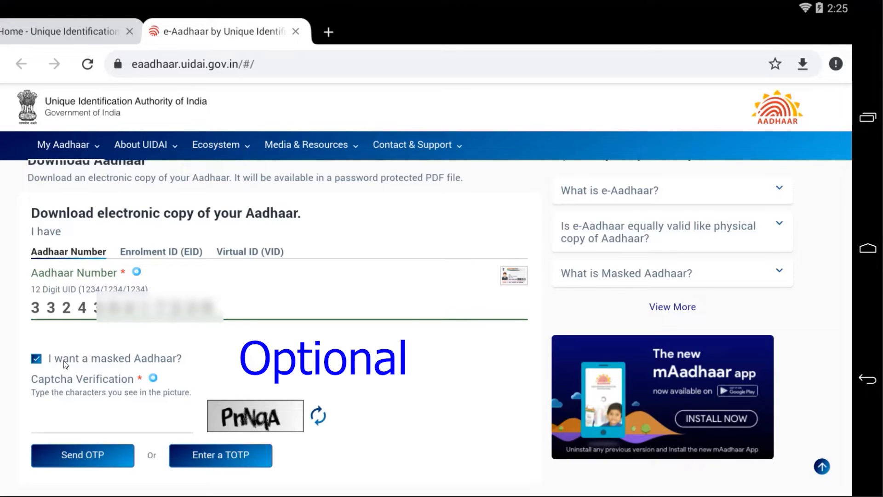
mouse_move(155, 366)
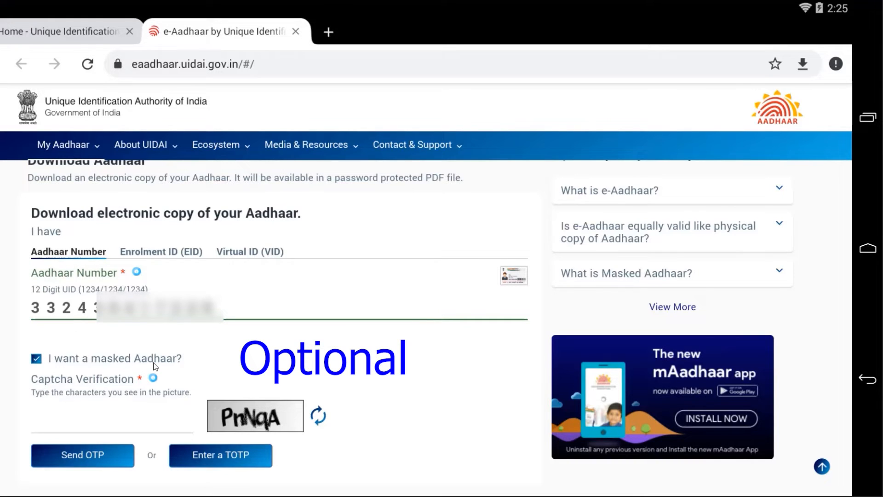
Enter the captcha 'PnNqA' and request the OTP with Send OTP
click(111, 421)
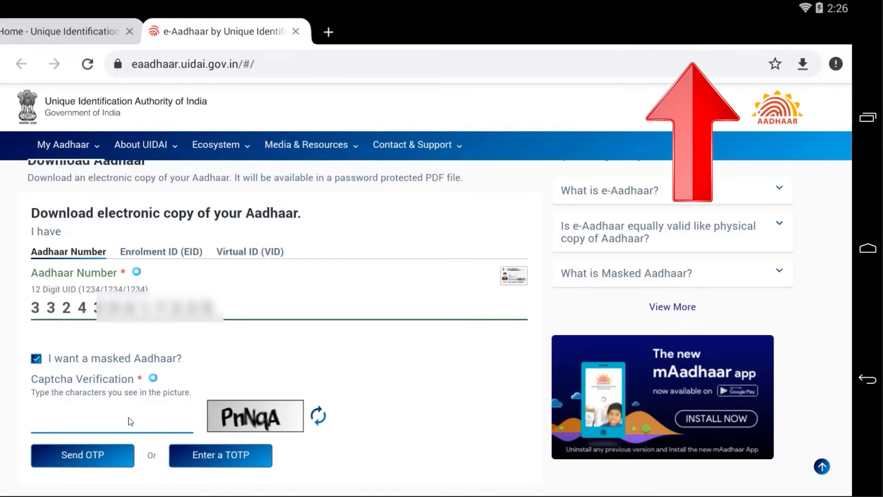
text(Pn)
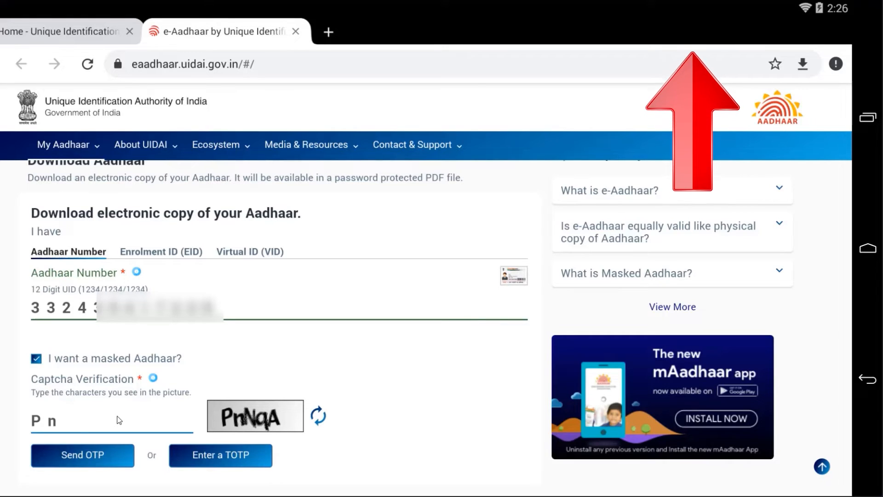
text(NqA)
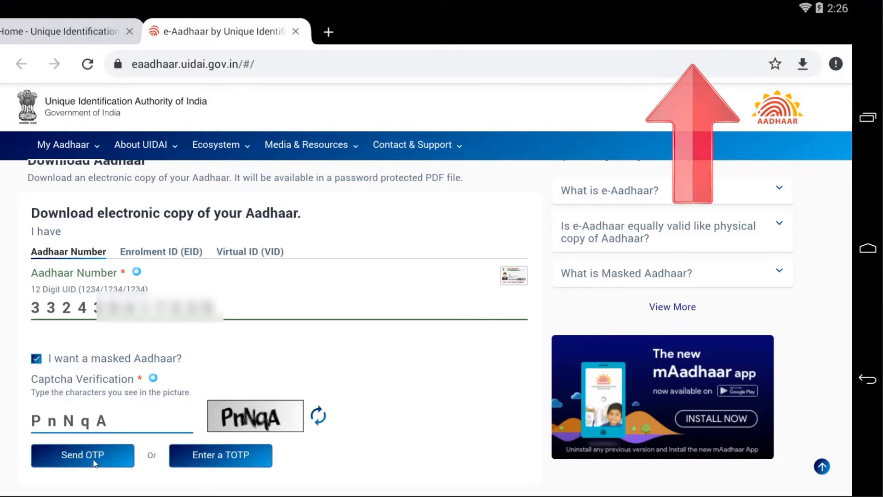
click(83, 454)
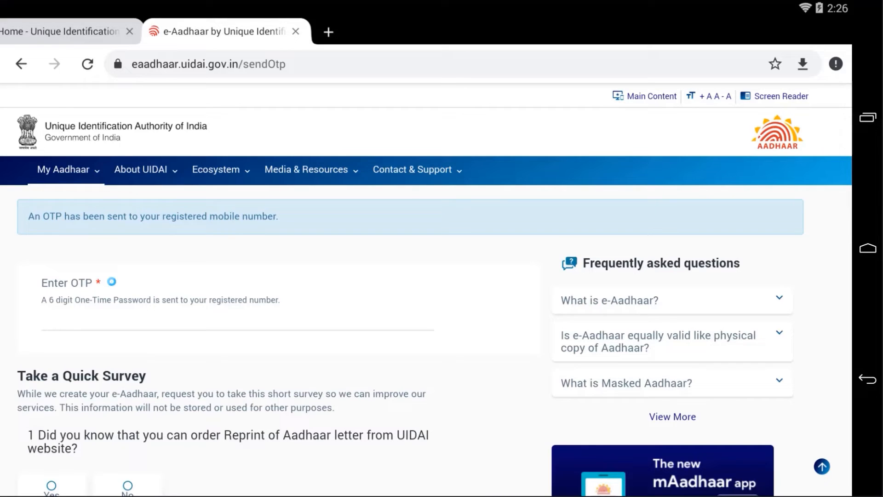
click(112, 326)
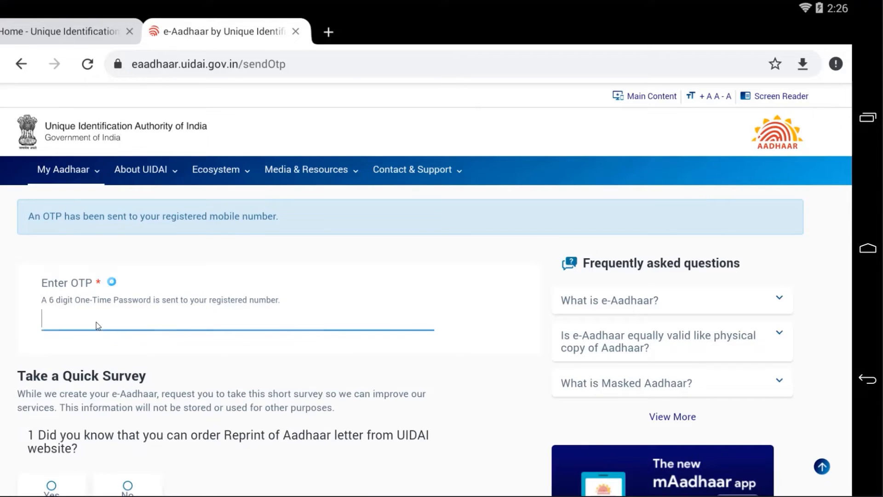
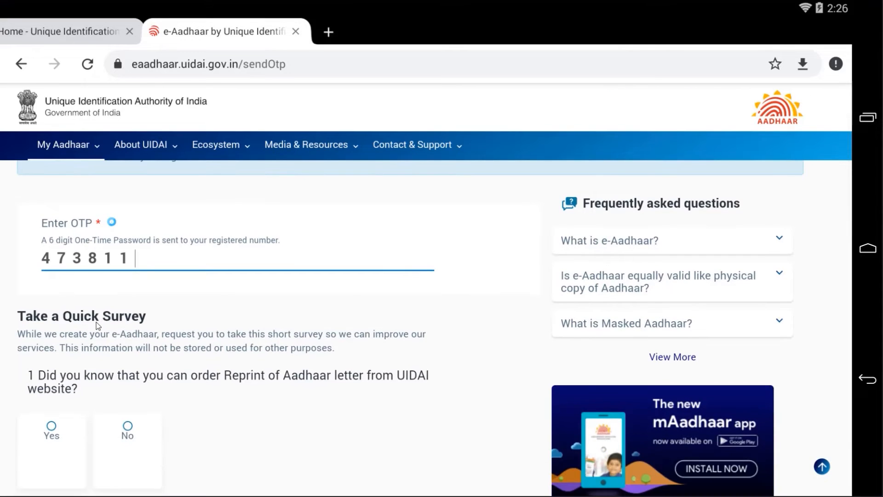
scroll(down, 3)
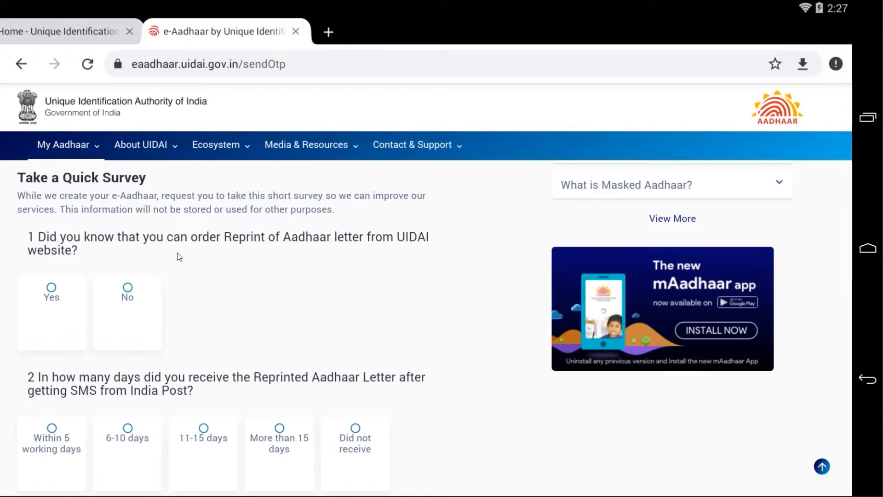
mouse_move(223, 255)
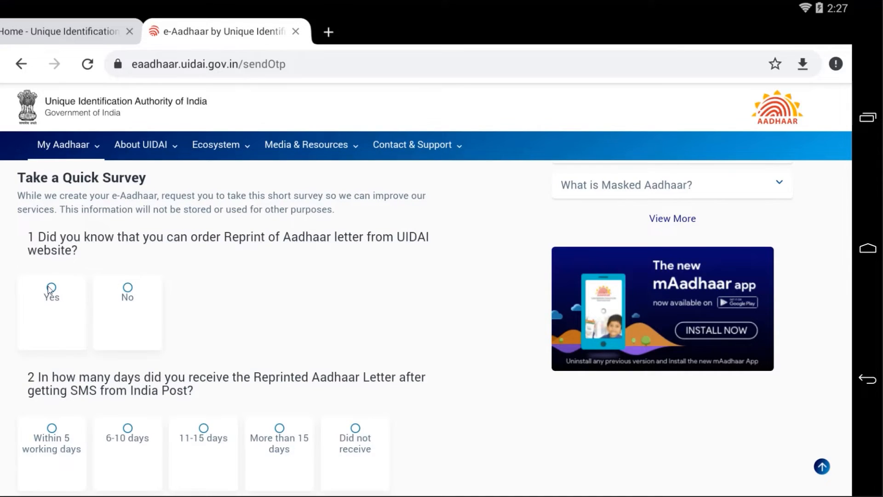
click(50, 287)
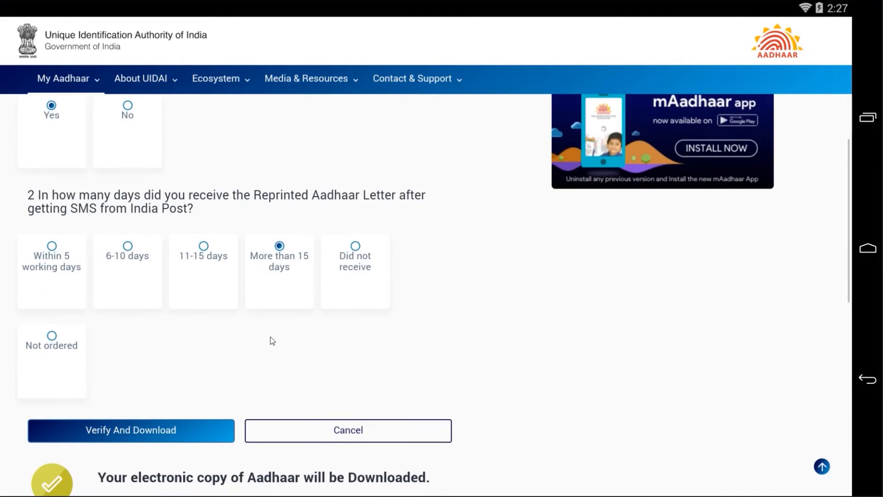
Verify the OTP and download the masked e-Aadhaar PDF
scroll(down, 3)
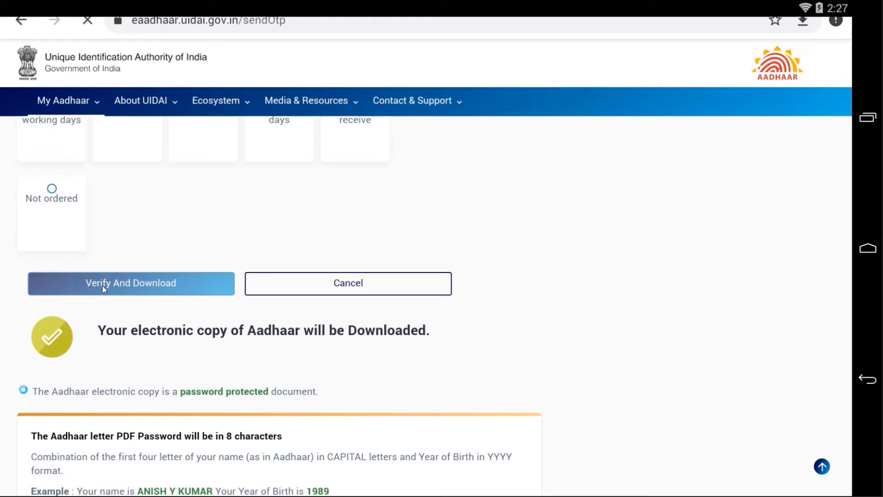
click(130, 283)
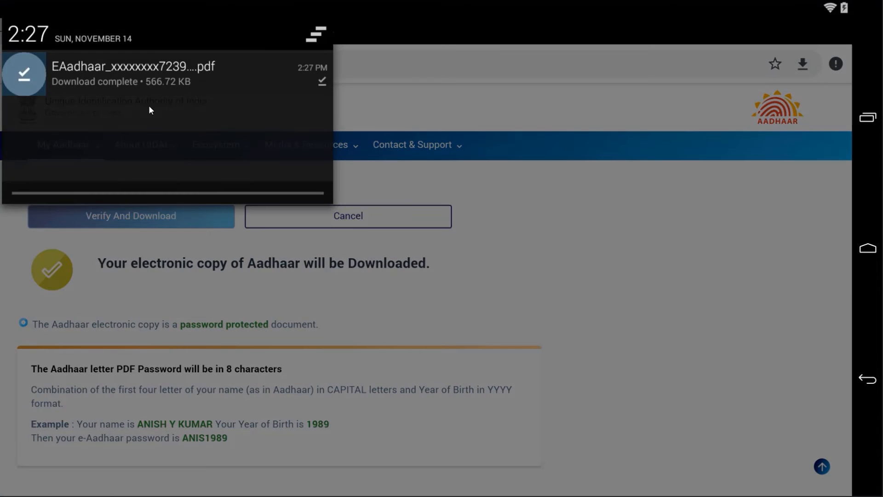
mouse_move(133, 90)
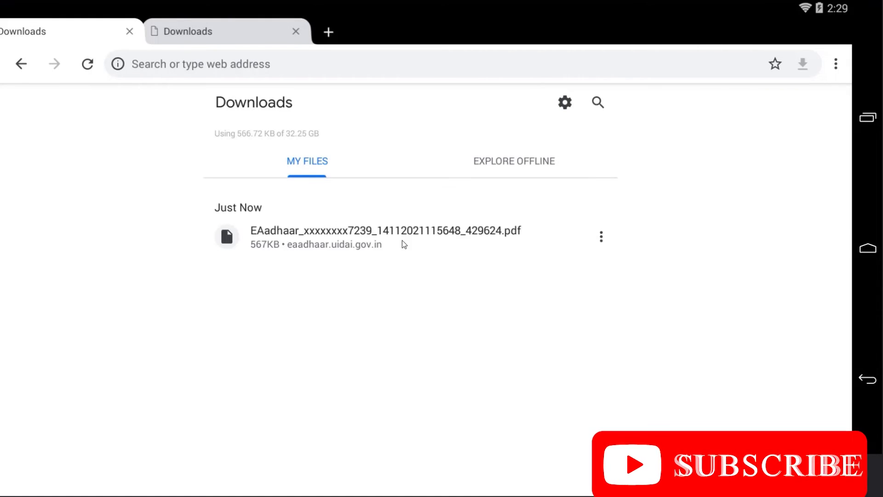
mouse_move(348, 211)
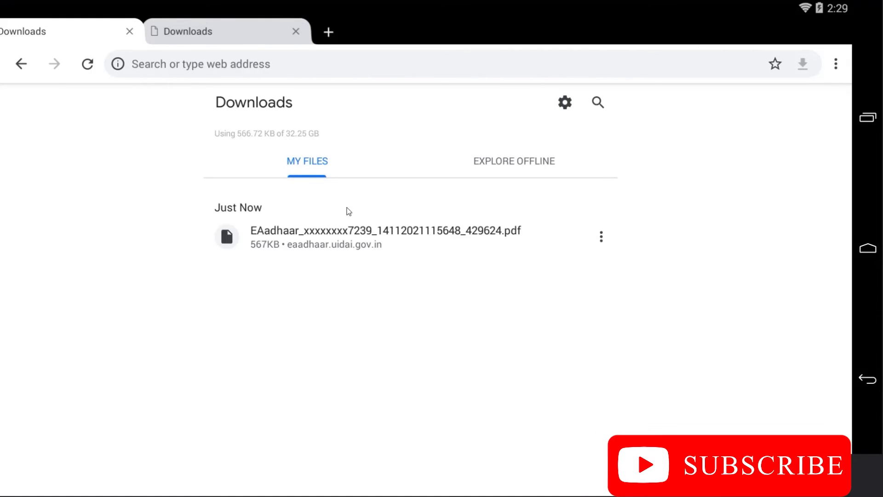
mouse_move(793, 214)
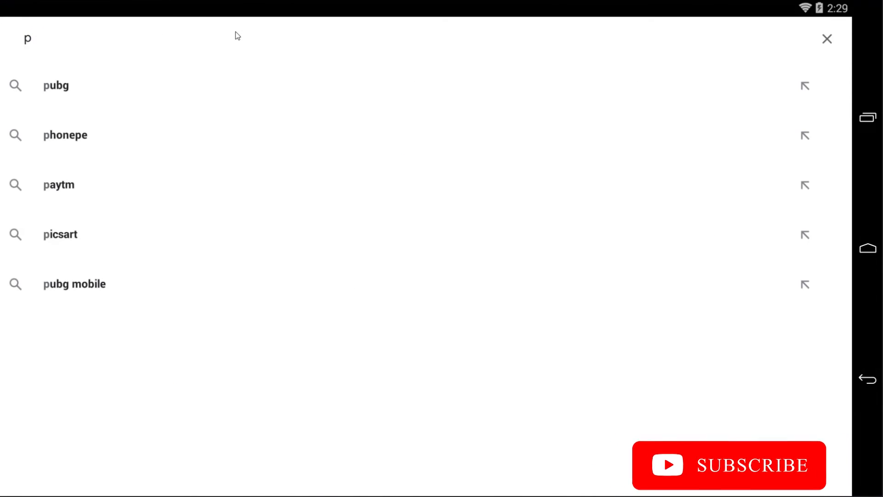
Search Play Store for 'pdf' and install XPDF's PDF reader app
text(df)
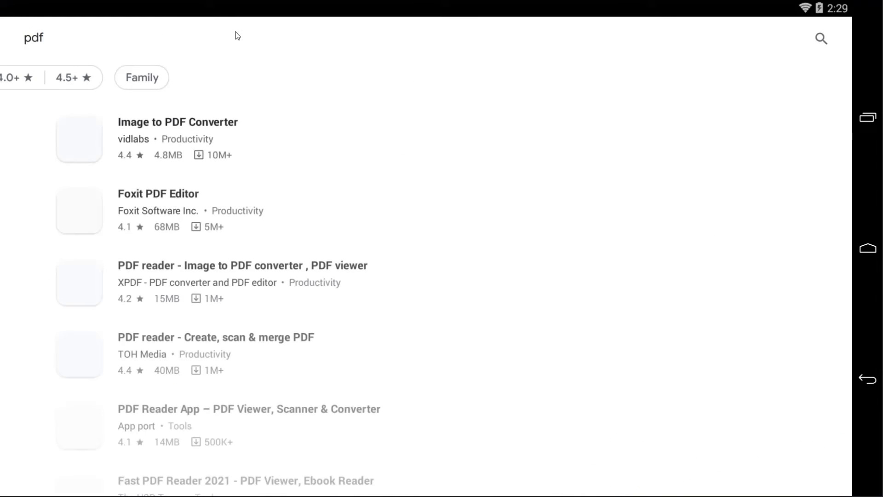
click(243, 266)
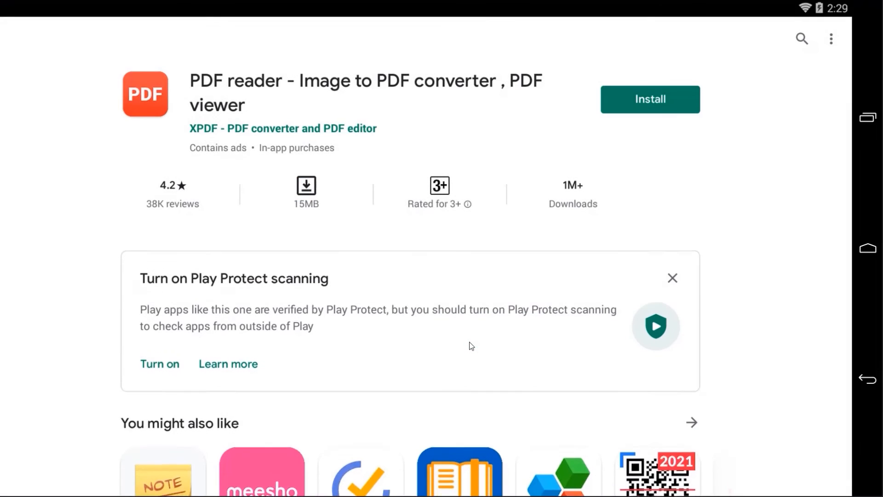
click(650, 99)
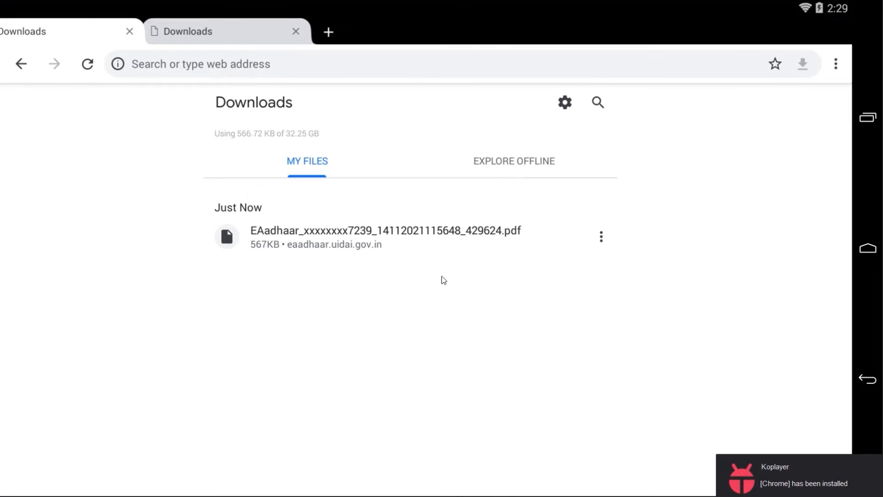
mouse_move(411, 280)
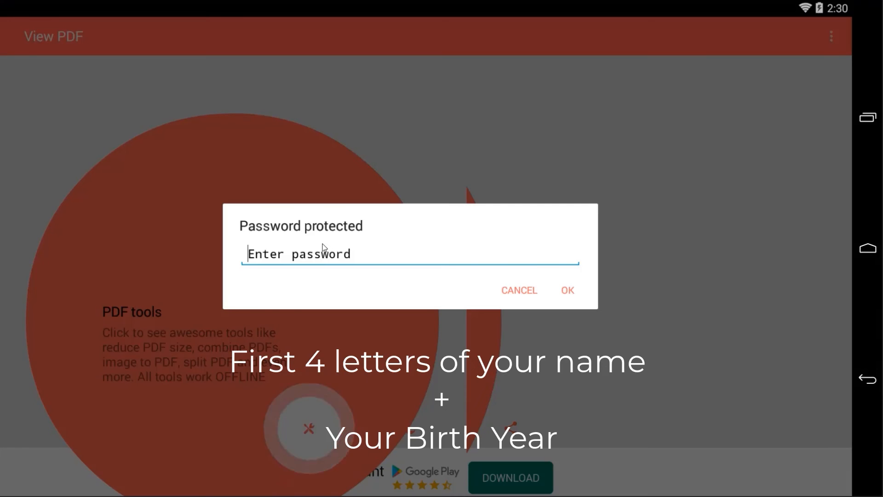
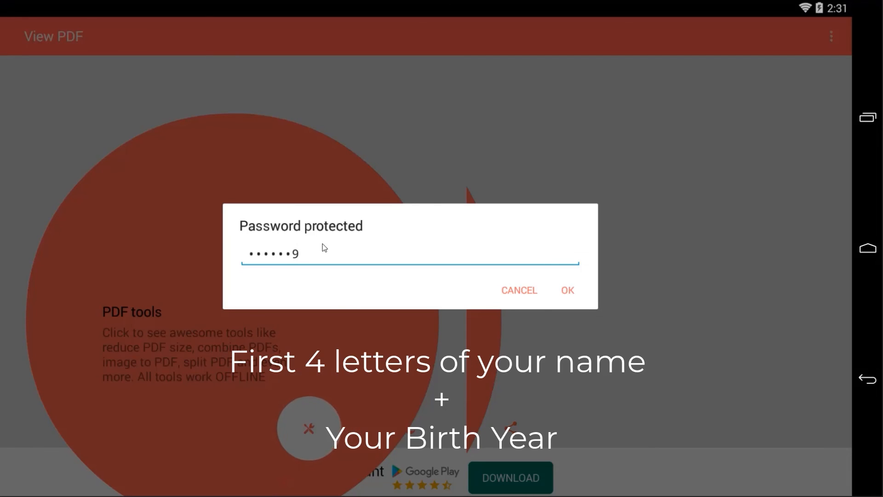
Unlock the e-Aadhaar PDF with its name-and-birth-year password, then return to the home screen
click(567, 290)
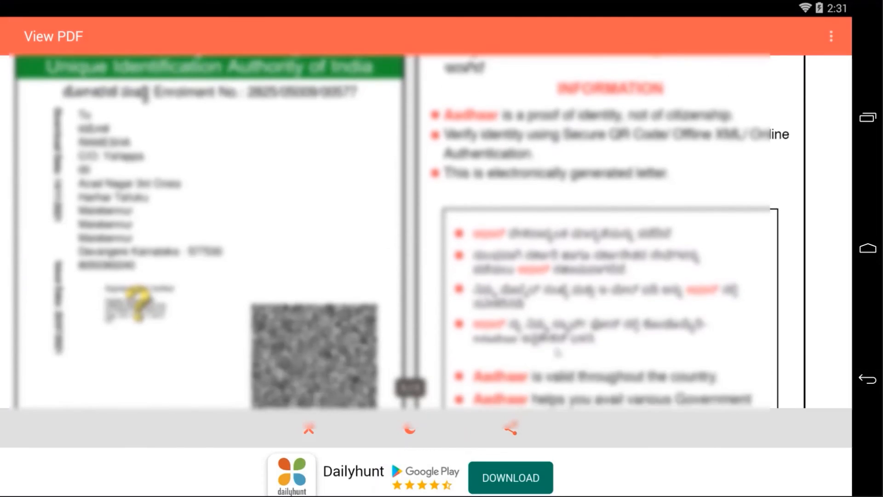
click(867, 248)
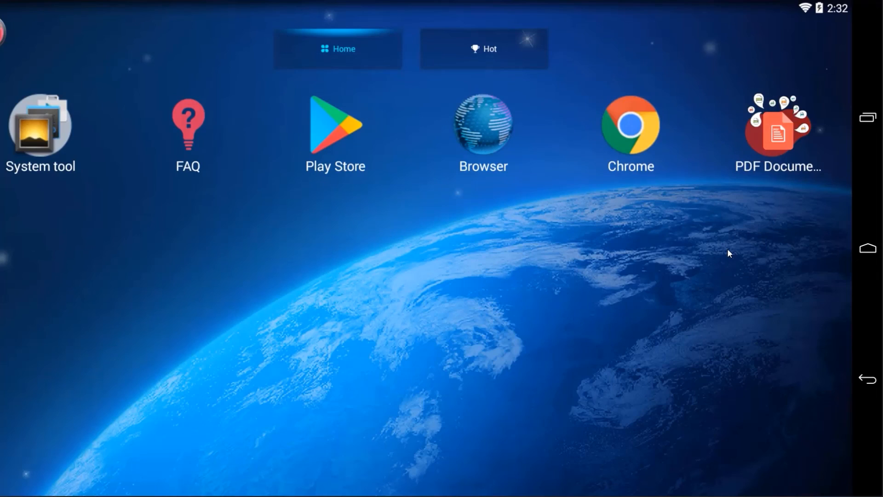